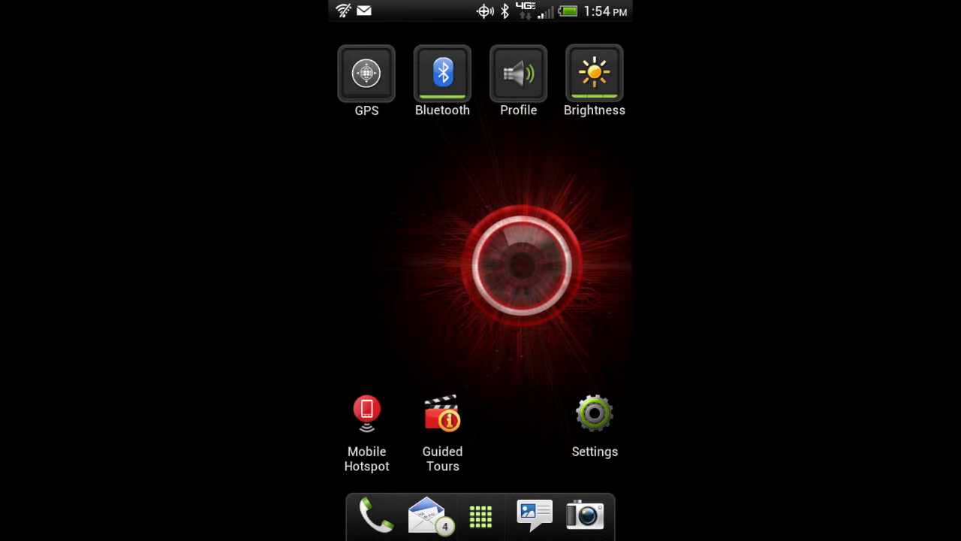
Step: Open the phone's Bluetooth settings from the home-screen Bluetooth widget
click(595, 412)
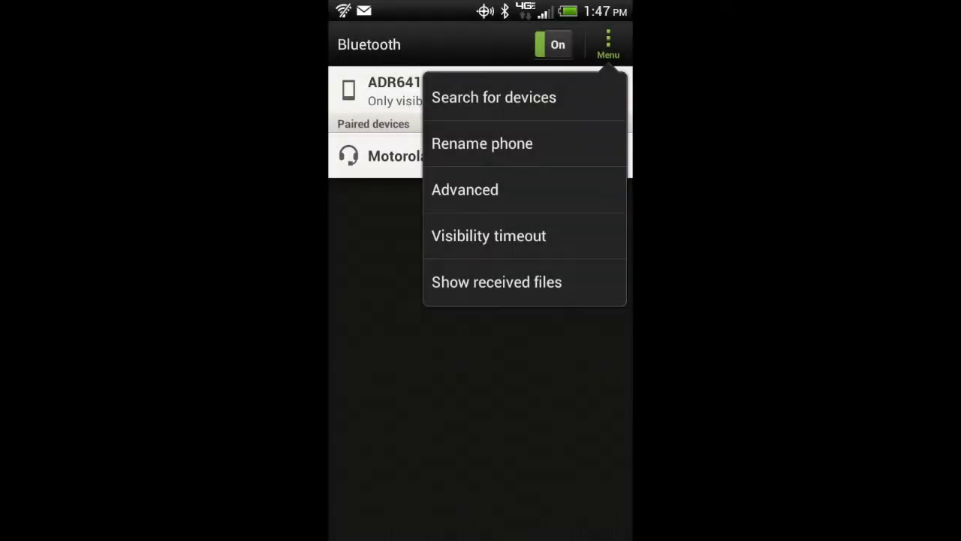
Step: Scan for devices and start pairing with the Goldtouch Bluetooth Keyboard to get its passkey request
click(493, 96)
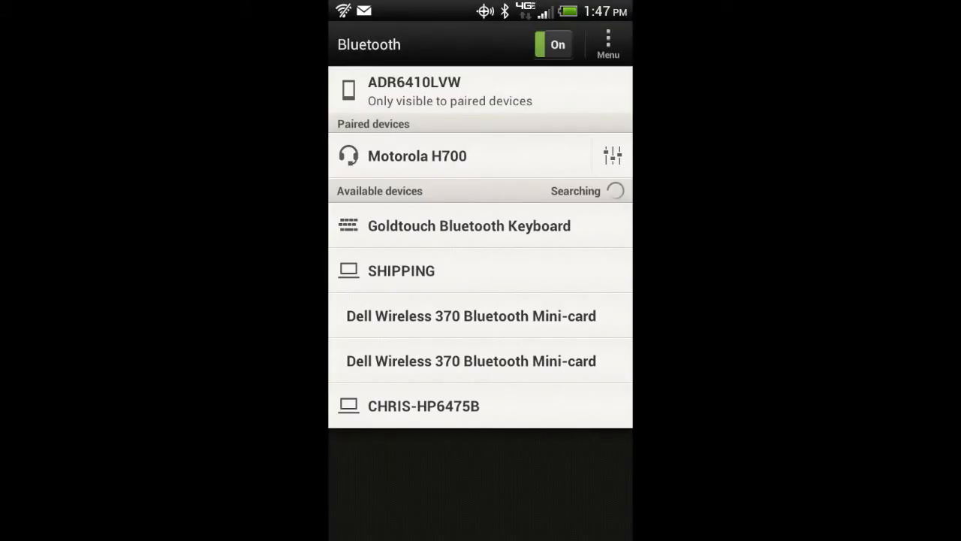
click(468, 225)
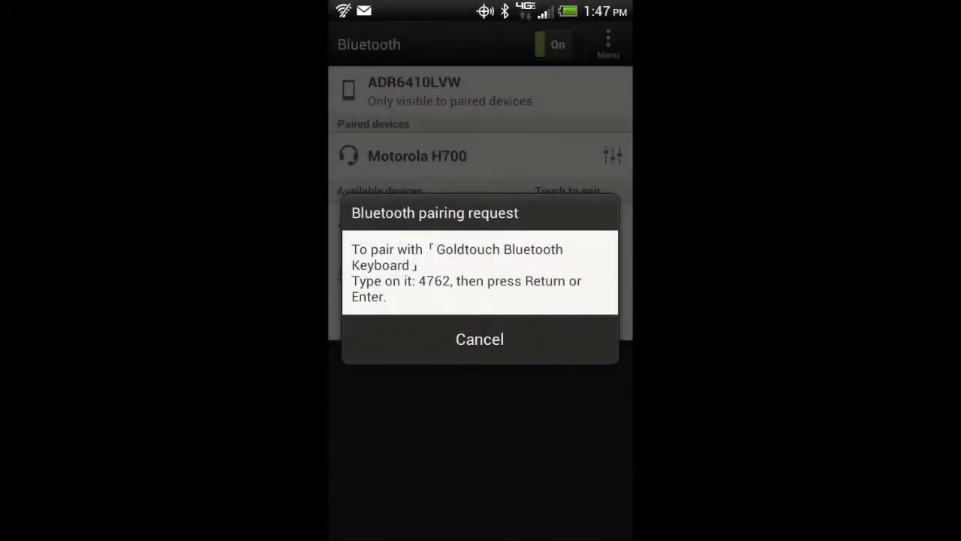